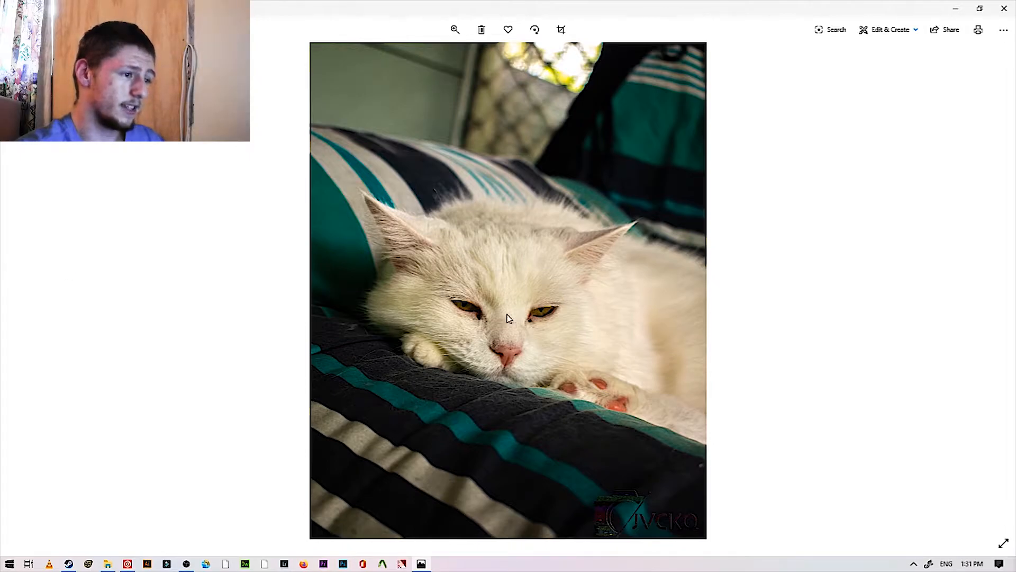
{"action": "mouse_move", "coordinate": [528, 379]}
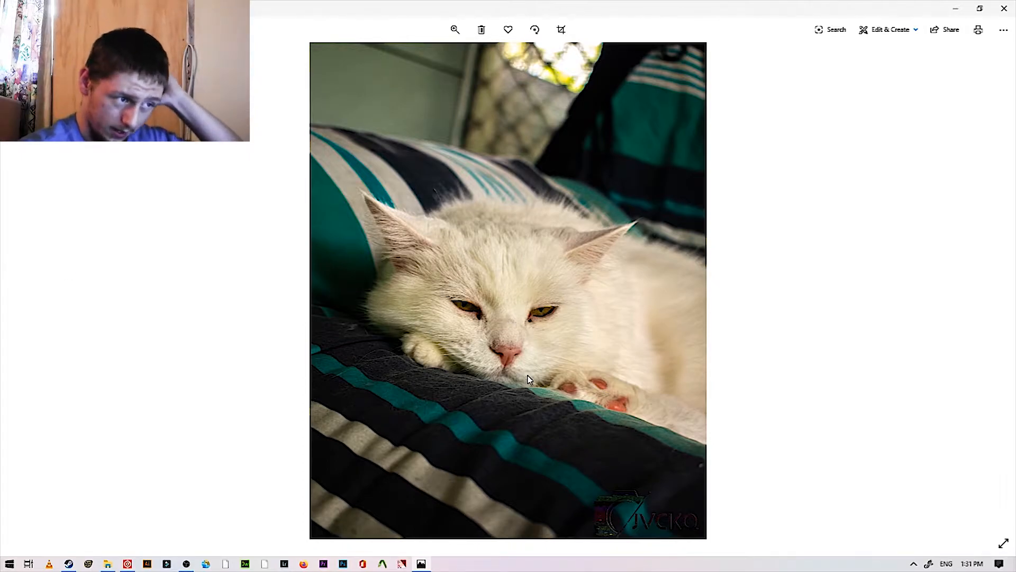
{"action": "mouse_move", "coordinate": [528, 355]}
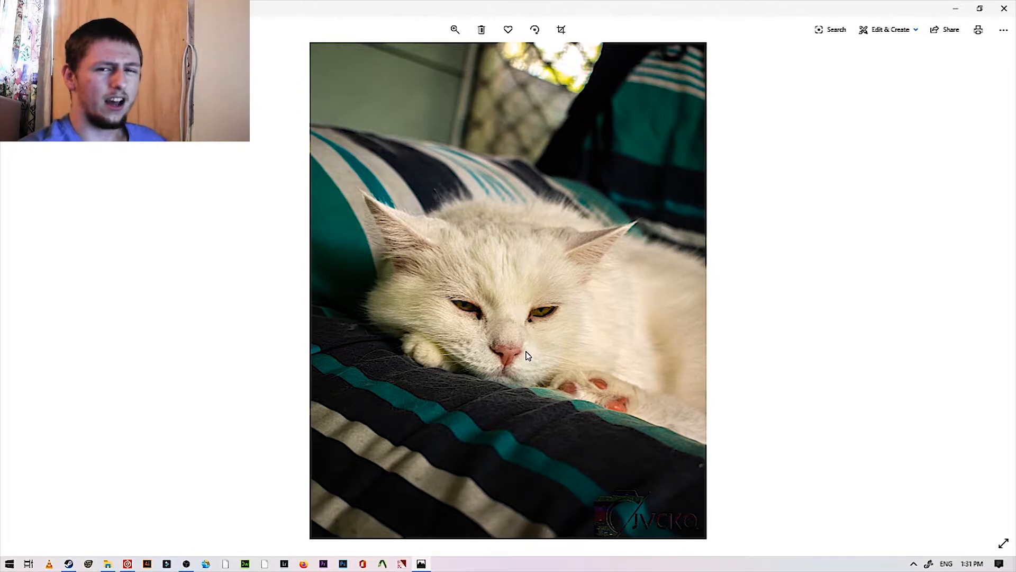
{"action": "mouse_move", "coordinate": [563, 326]}
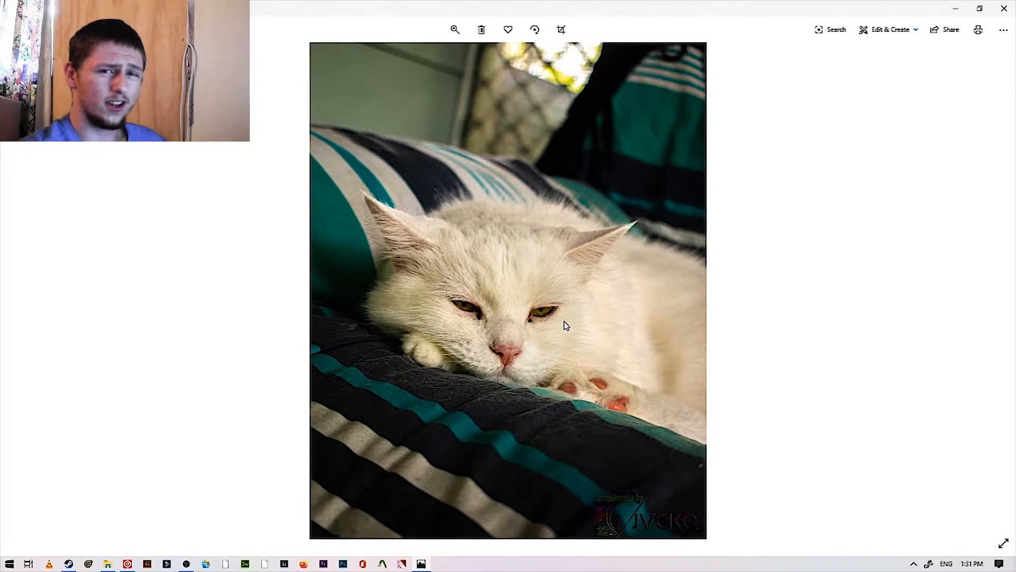
Advance to the next photo, the white cat on the teal-striped cushion
{"action": "left_click", "coordinate": [454, 29]}
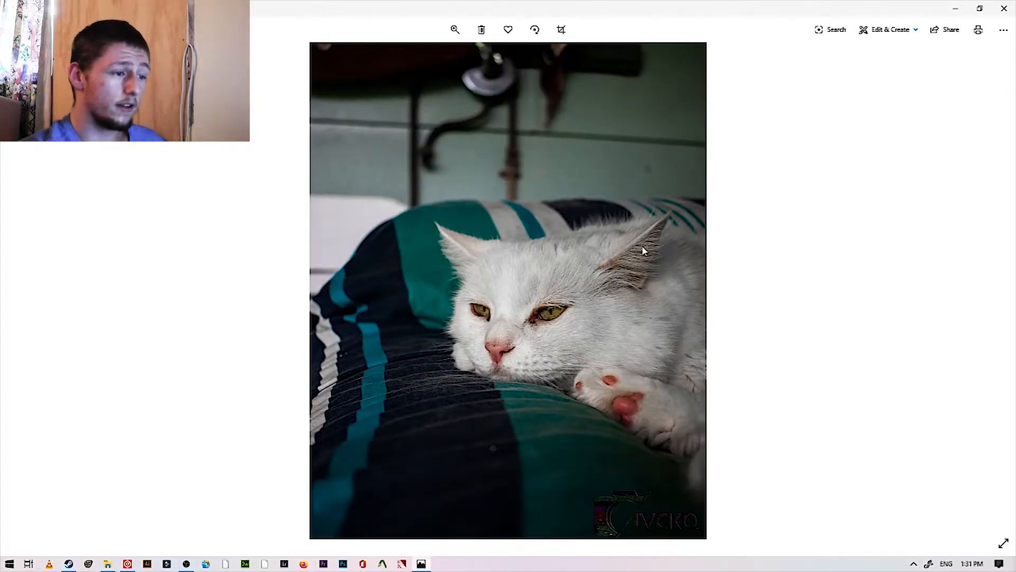
Move on to the landscape close-up of the white cat's face
{"action": "left_click", "coordinate": [454, 29]}
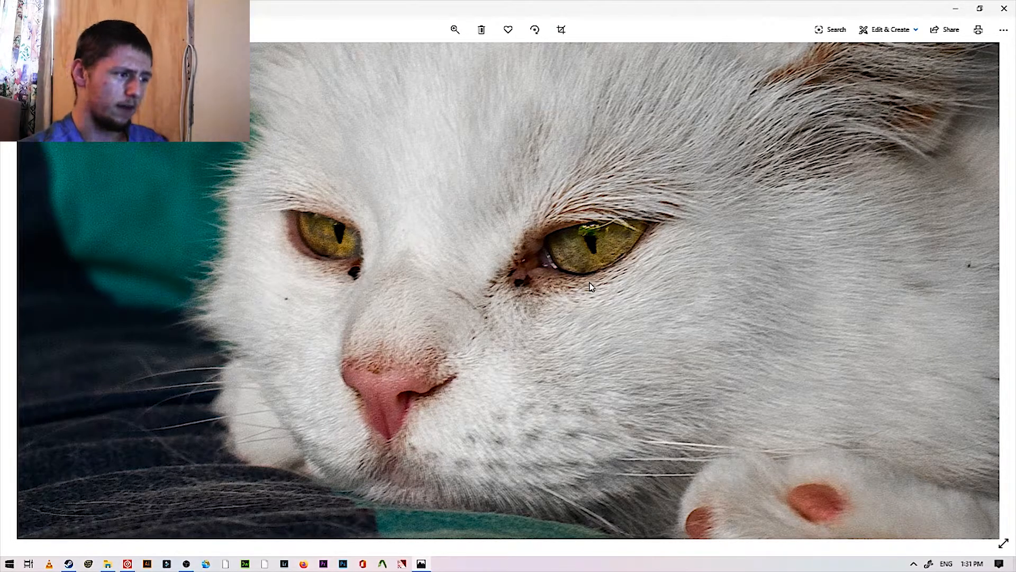
{"action": "mouse_move", "coordinate": [222, 187]}
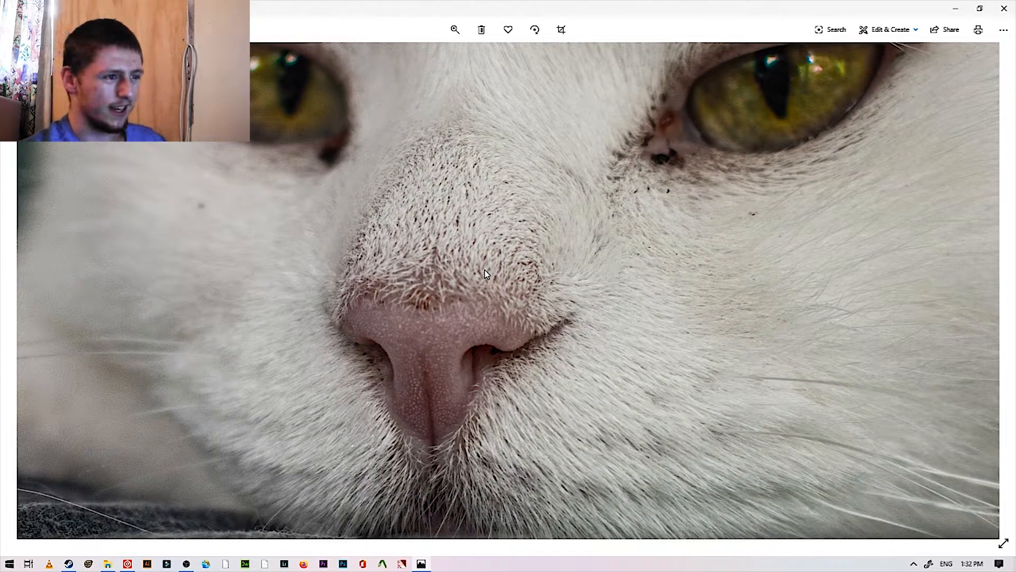
{"action": "mouse_move", "coordinate": [440, 135]}
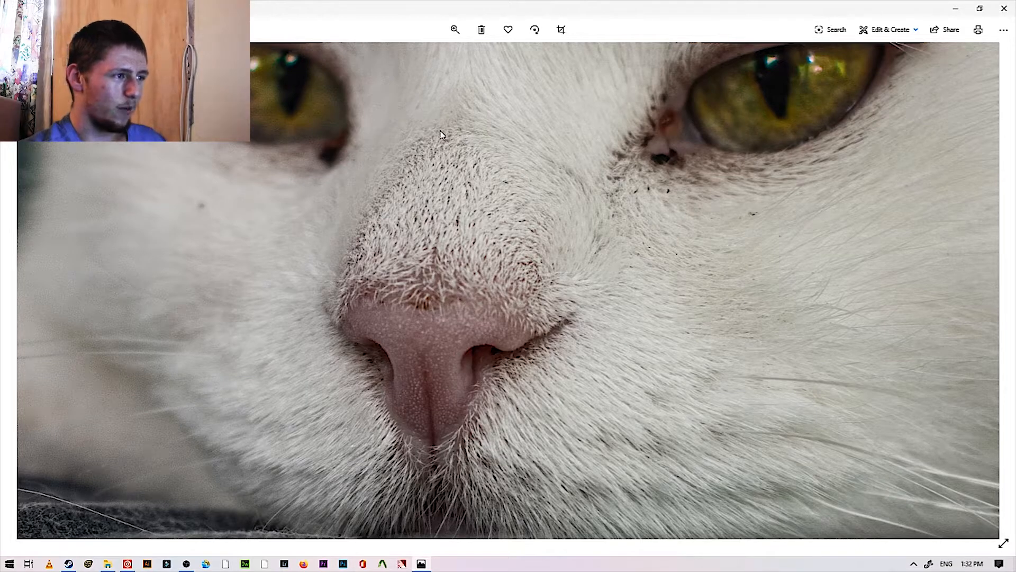
{"action": "mouse_move", "coordinate": [282, 356]}
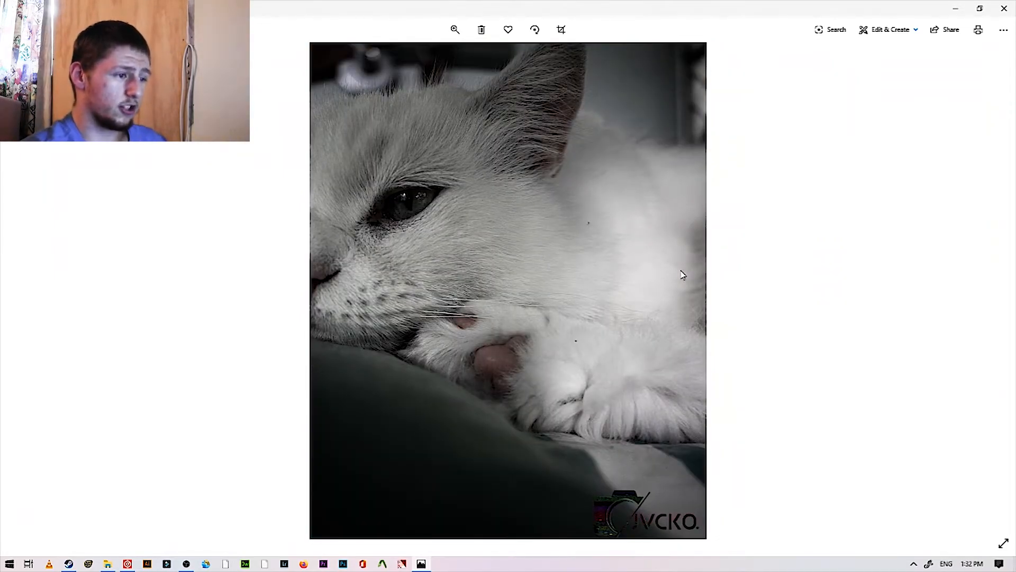
{"action": "mouse_move", "coordinate": [634, 289]}
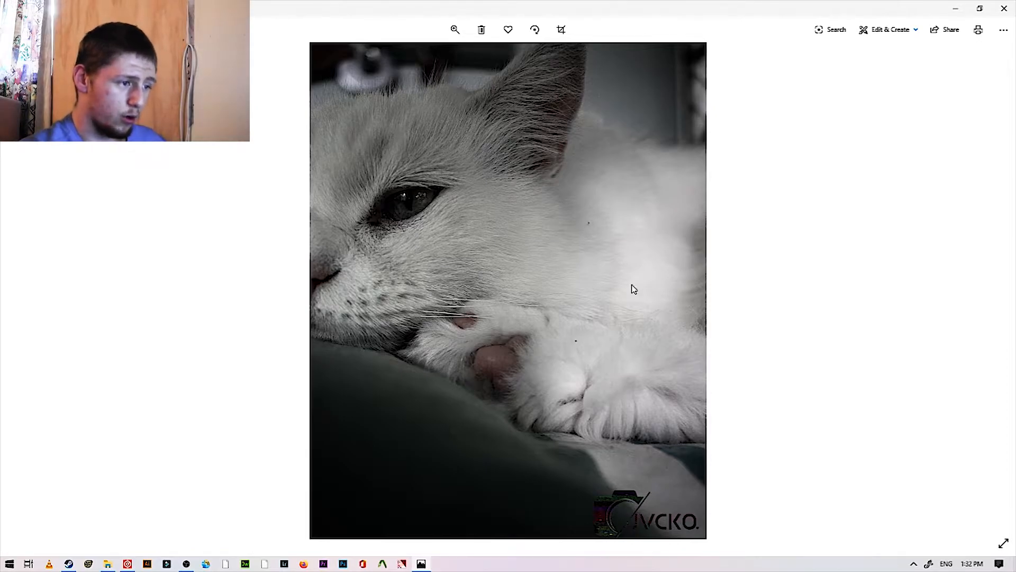
Page through three more photos to the white cat sitting upright facing the camera
{"action": "left_click", "coordinate": [454, 29]}
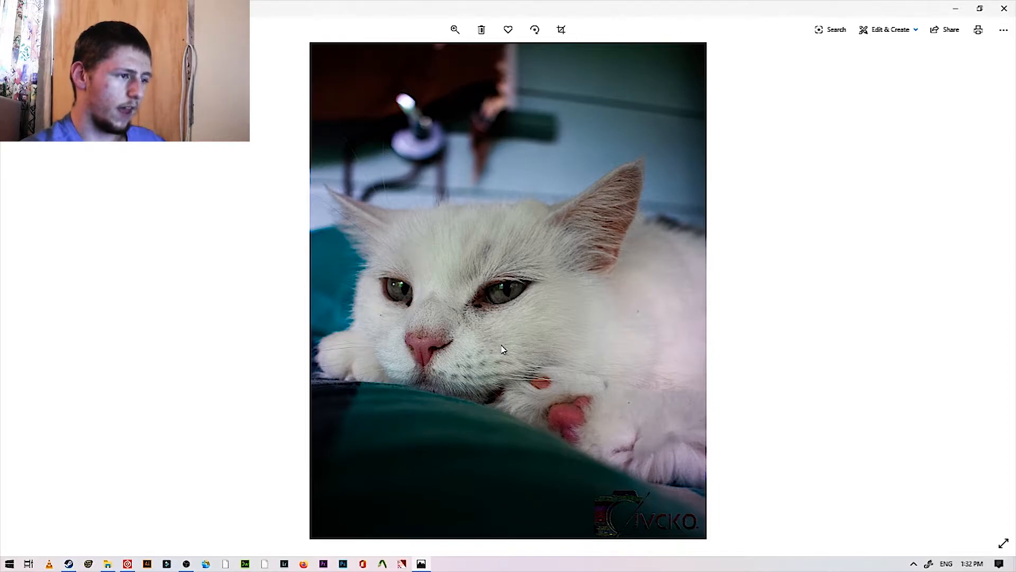
{"action": "left_click", "coordinate": [454, 30]}
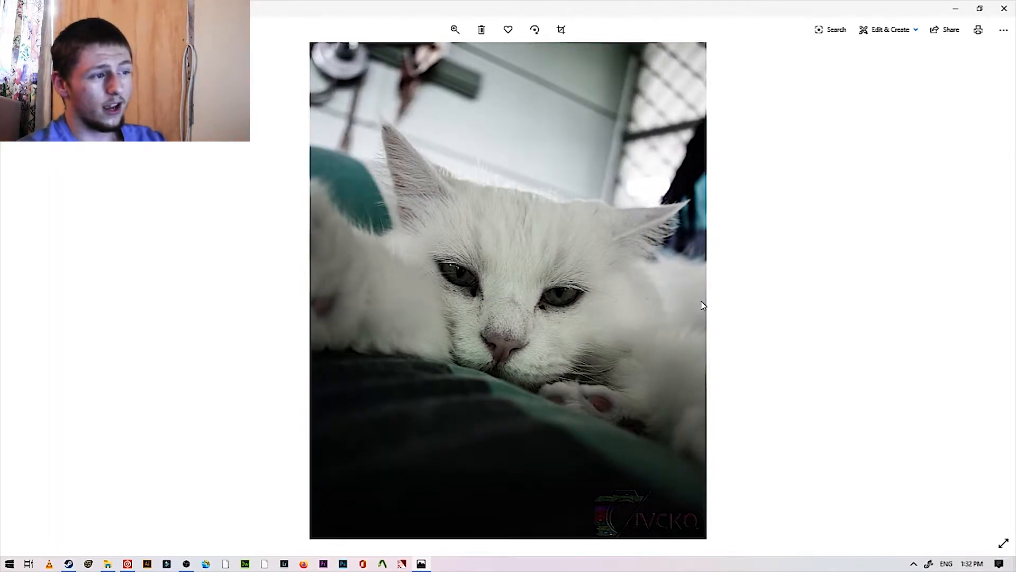
{"action": "mouse_move", "coordinate": [718, 306]}
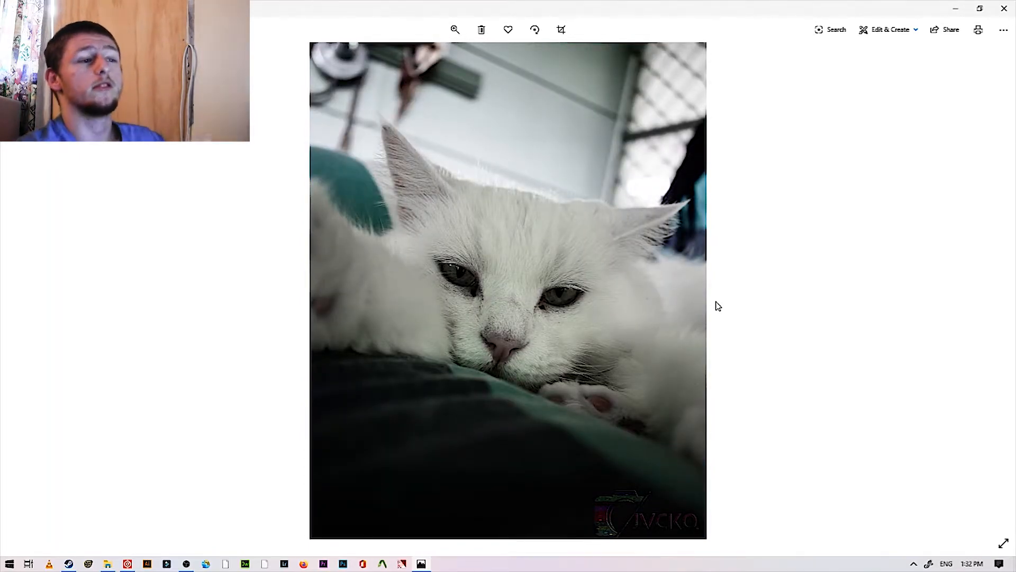
{"action": "mouse_move", "coordinate": [500, 317]}
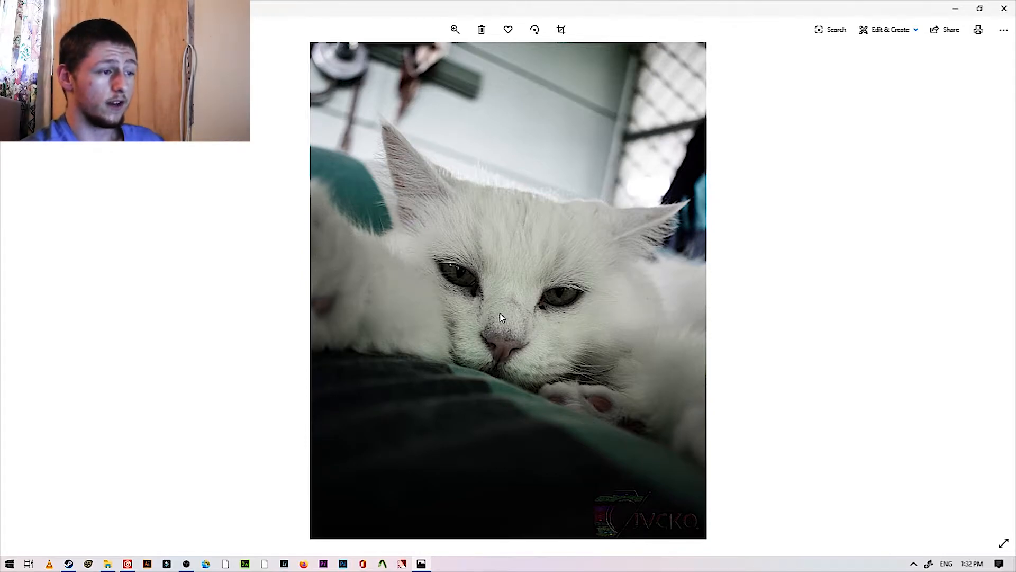
{"action": "left_click", "coordinate": [455, 29]}
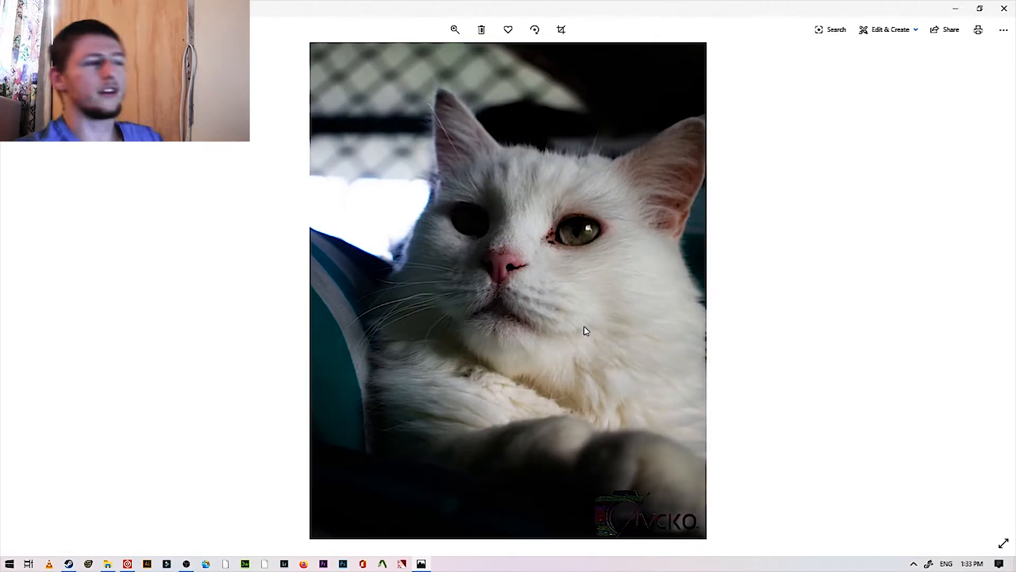
{"action": "mouse_move", "coordinate": [538, 211]}
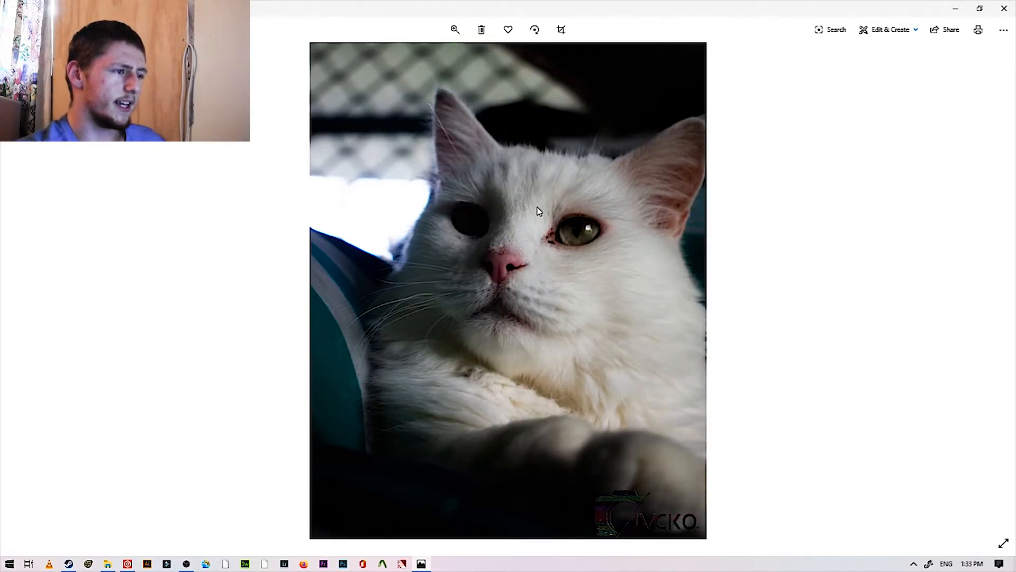
Advance to the photo of the white cat by the window, half its face in shadow
{"action": "left_click", "coordinate": [454, 29]}
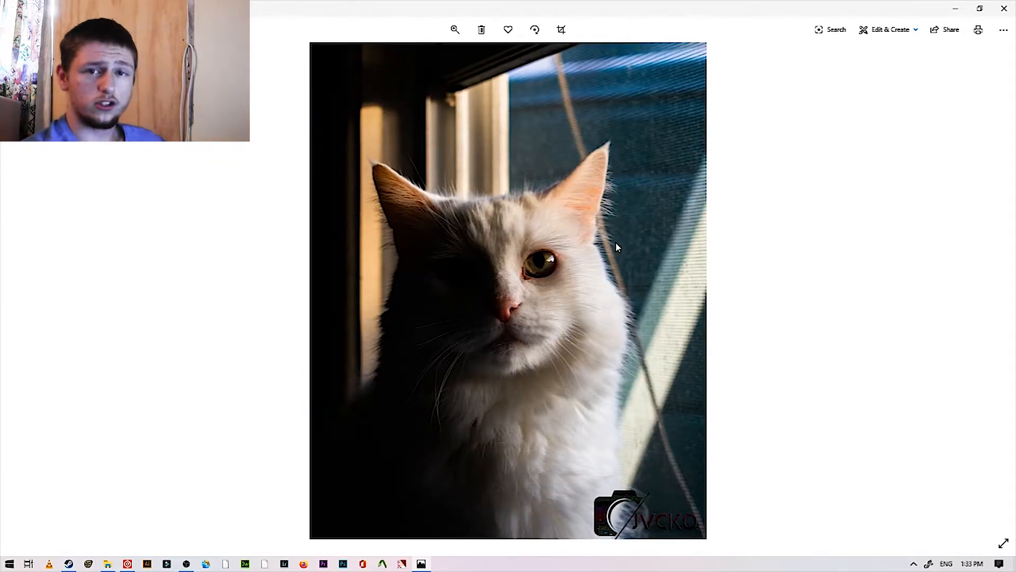
{"action": "mouse_move", "coordinate": [614, 218]}
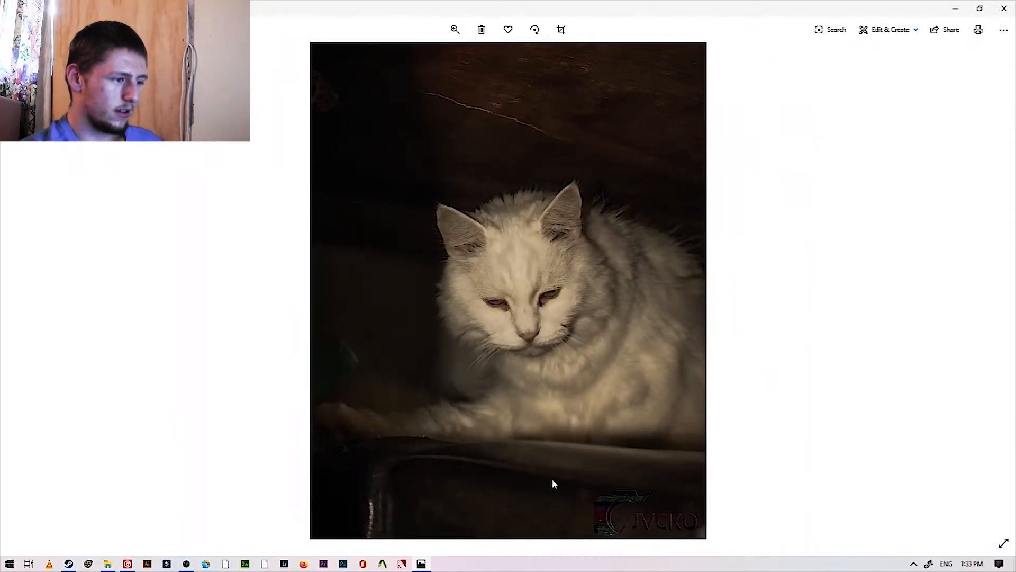
{"action": "mouse_move", "coordinate": [538, 257]}
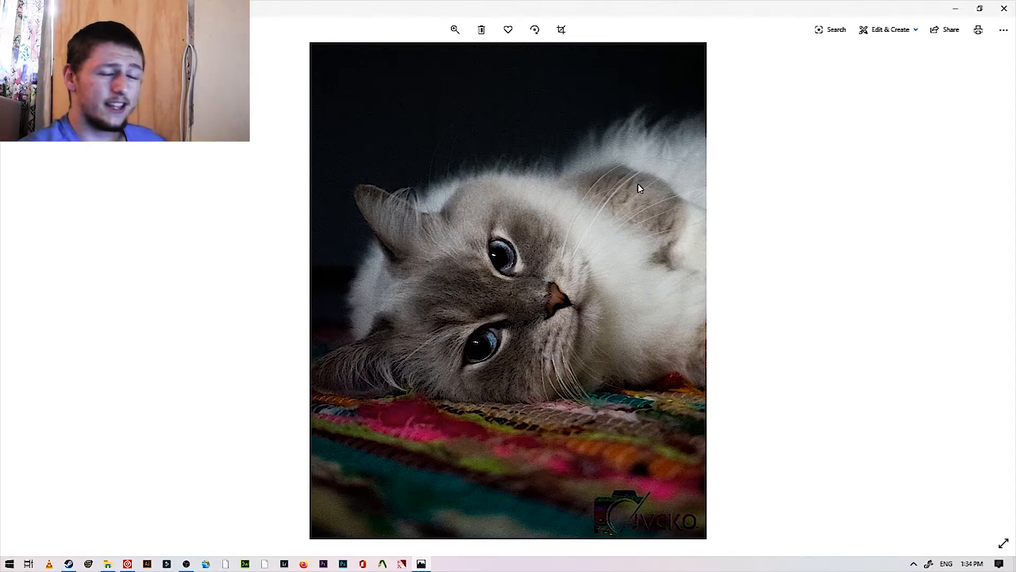
{"action": "mouse_move", "coordinate": [571, 255]}
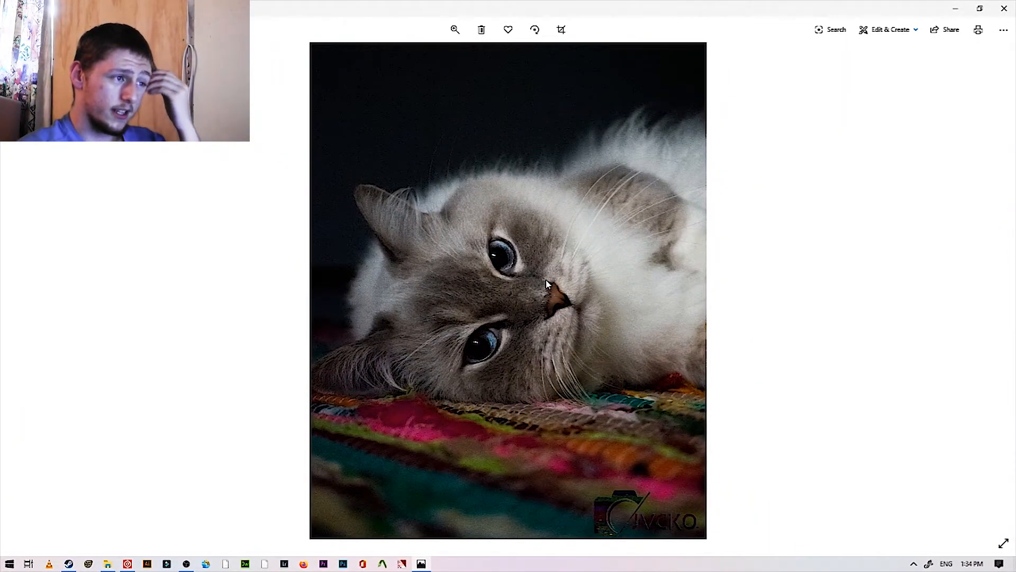
Advance to the low-angle shot of the grey-faced fluffy cat on the colourful rug
{"action": "left_click", "coordinate": [455, 29]}
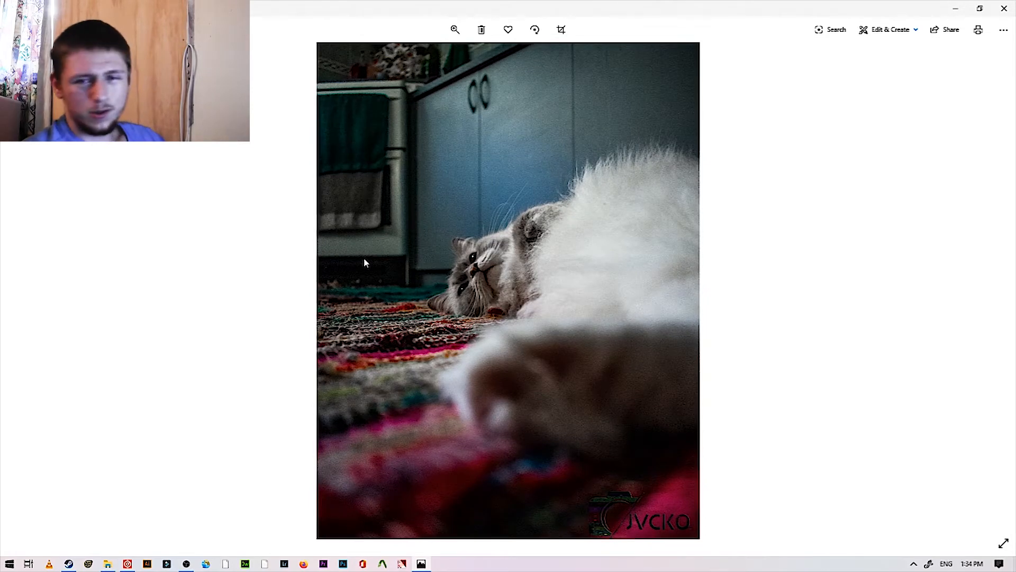
{"action": "left_click", "coordinate": [455, 29]}
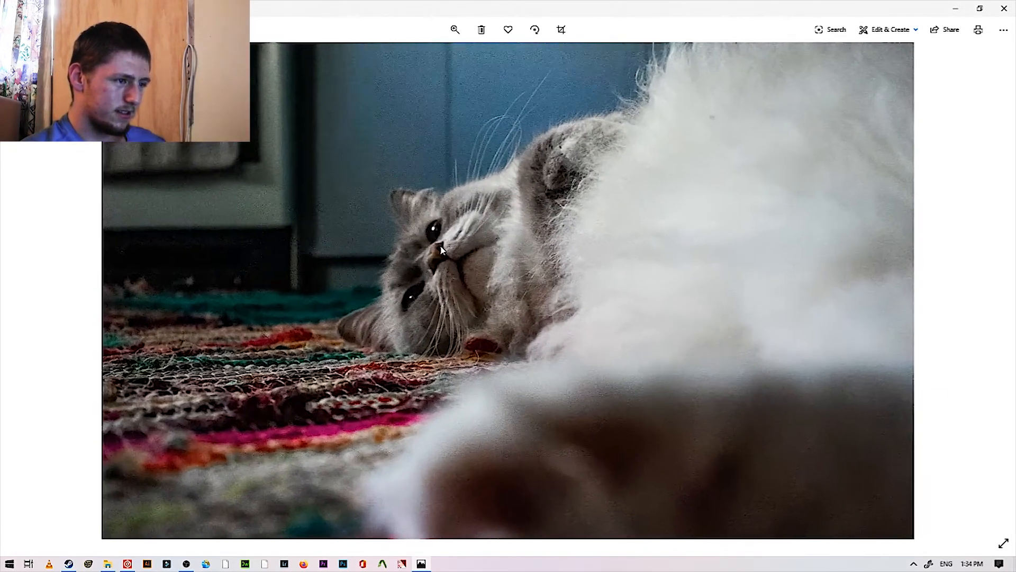
{"action": "left_click", "coordinate": [455, 29]}
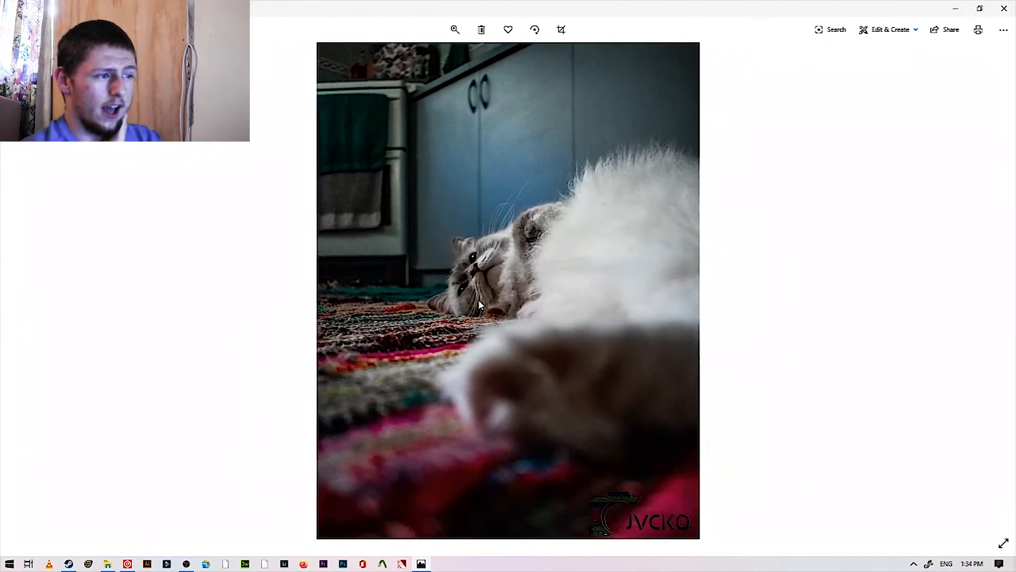
{"action": "mouse_move", "coordinate": [600, 223]}
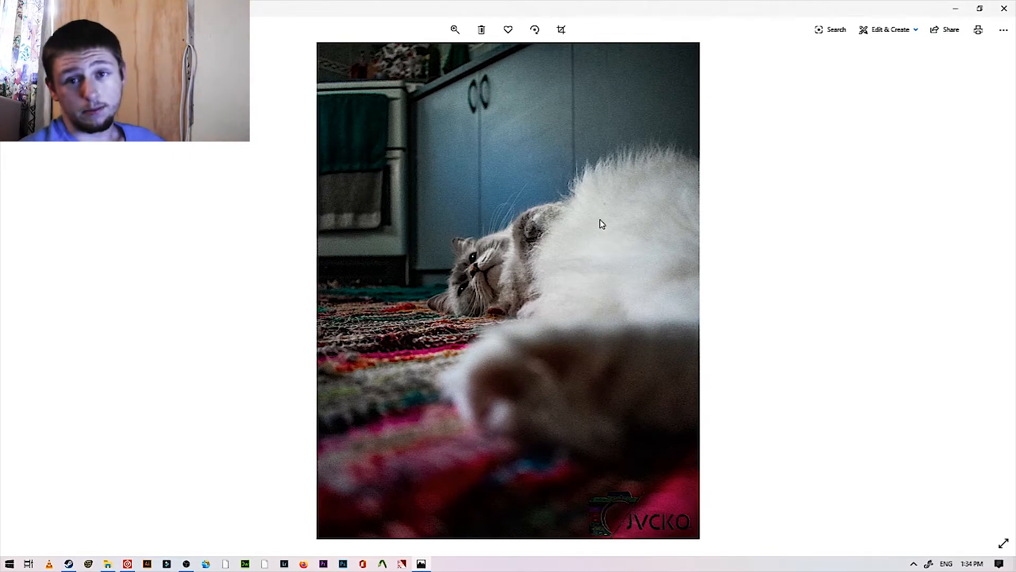
{"action": "left_click", "coordinate": [454, 30]}
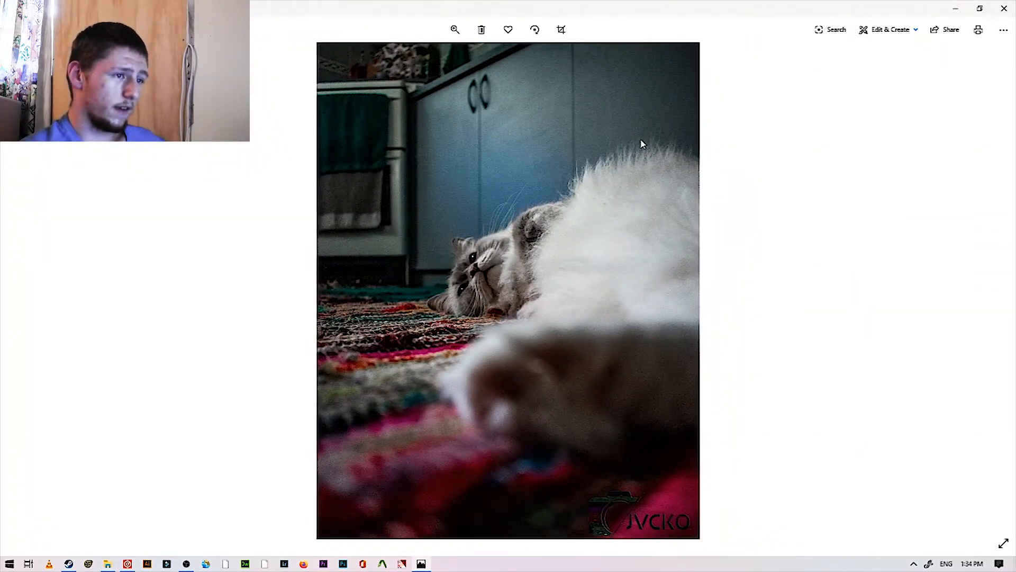
{"action": "mouse_move", "coordinate": [540, 299]}
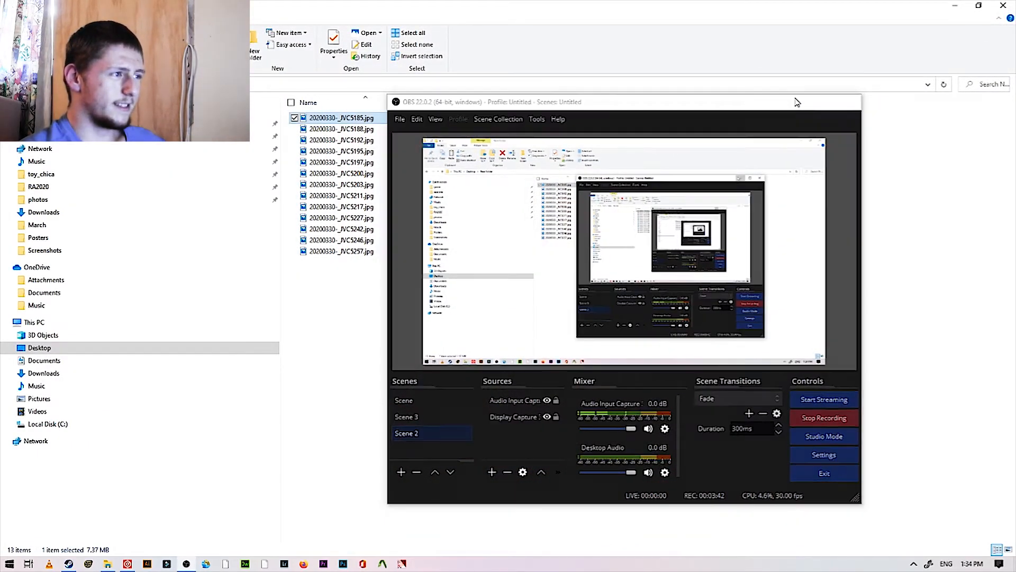
Select all thirteen cat photo JPGs in the File Explorer folder
{"action": "left_click", "coordinate": [412, 32]}
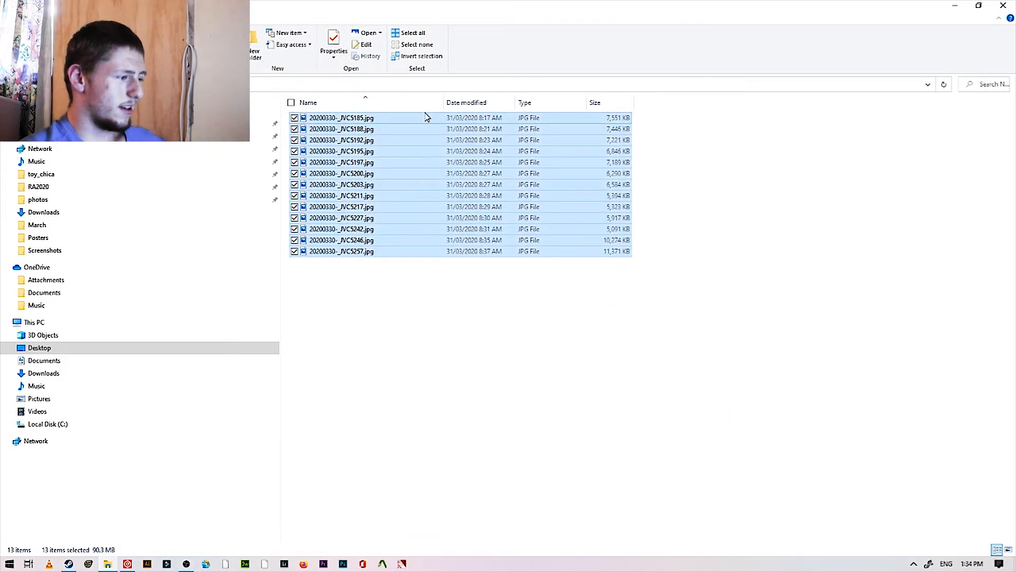